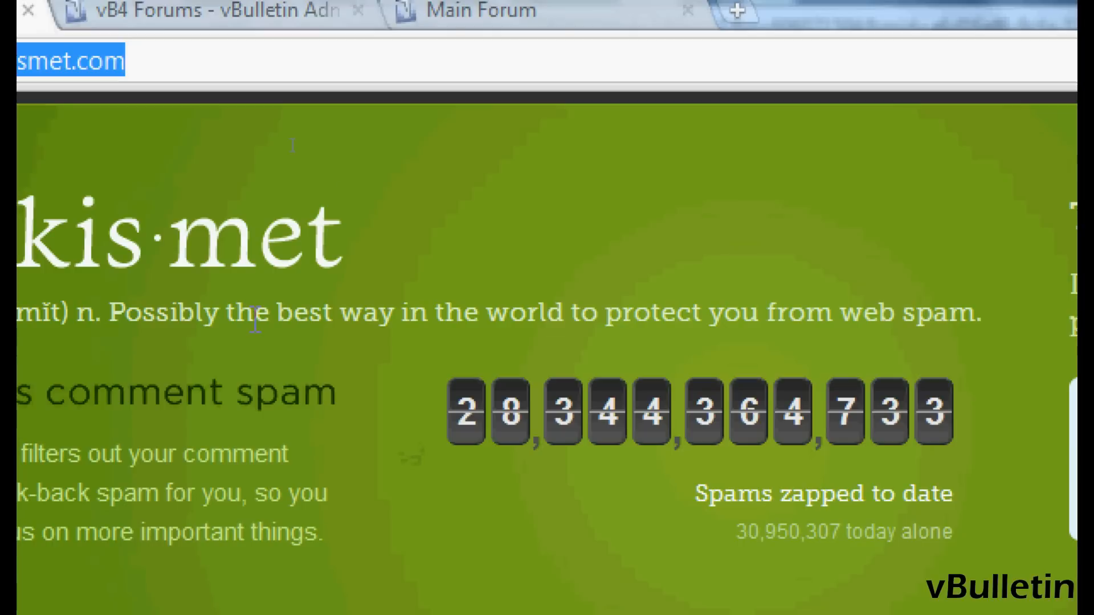
mouse_move(673, 153)
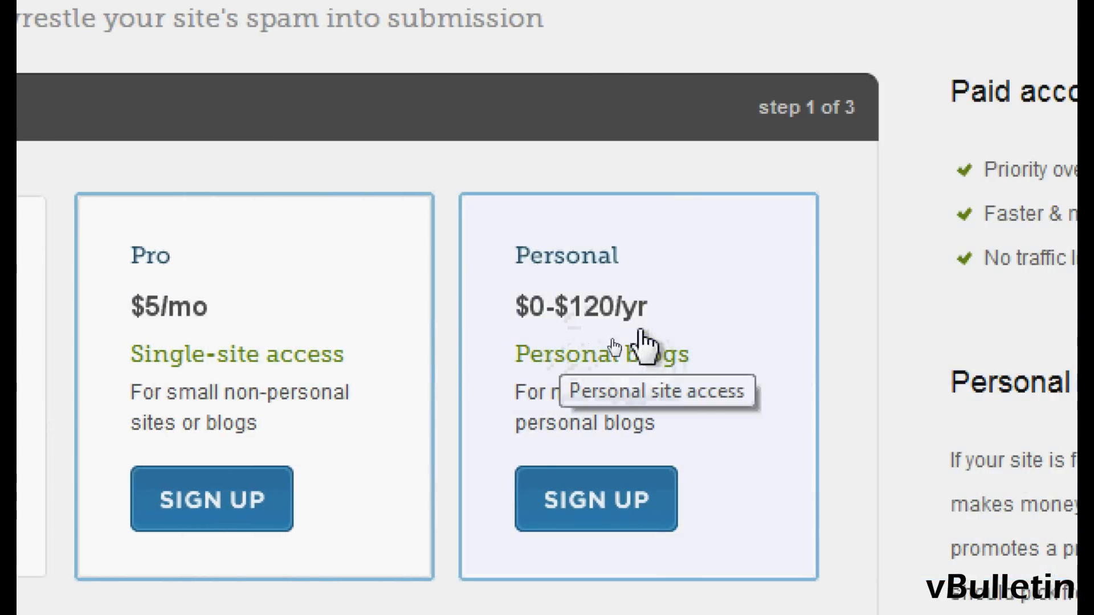
mouse_move(597, 501)
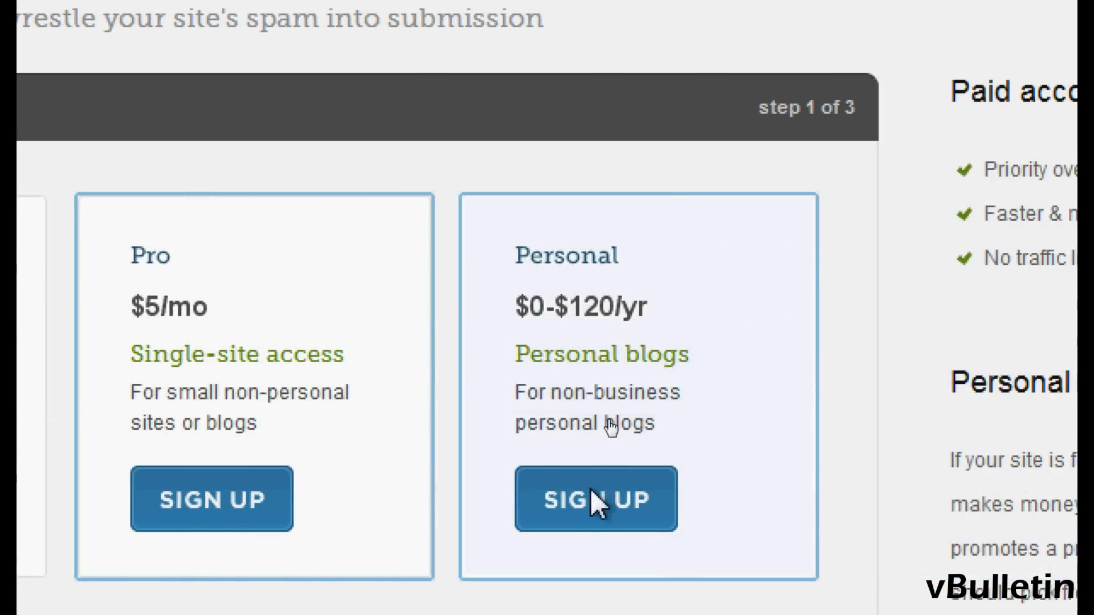
Sign up for Akismet's free Personal plan to reach the order details form
click(596, 499)
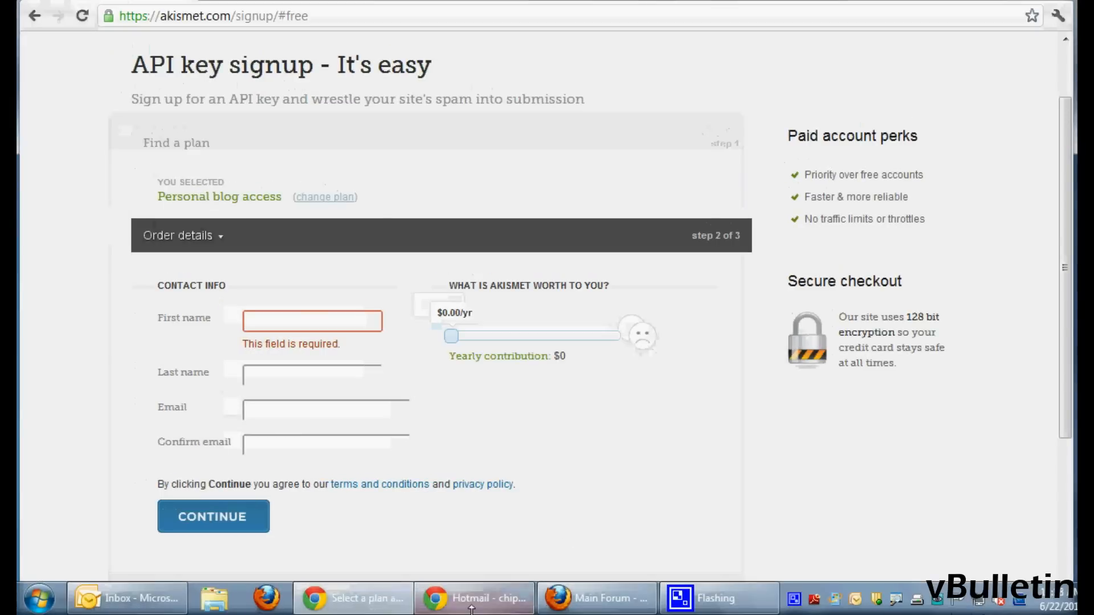
click(474, 598)
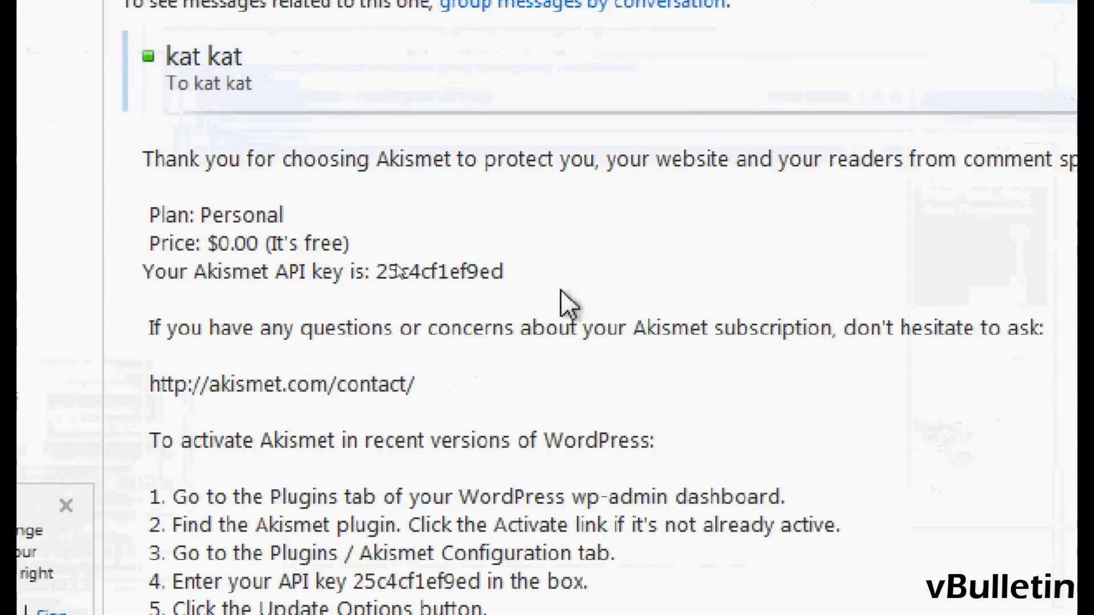
double_click(436, 271)
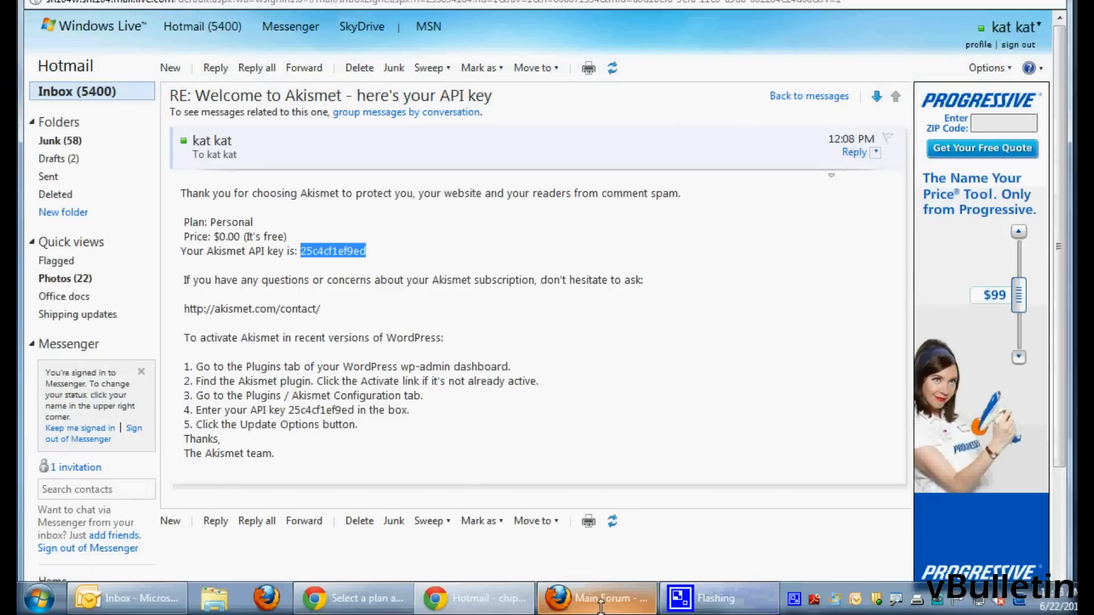
click(596, 599)
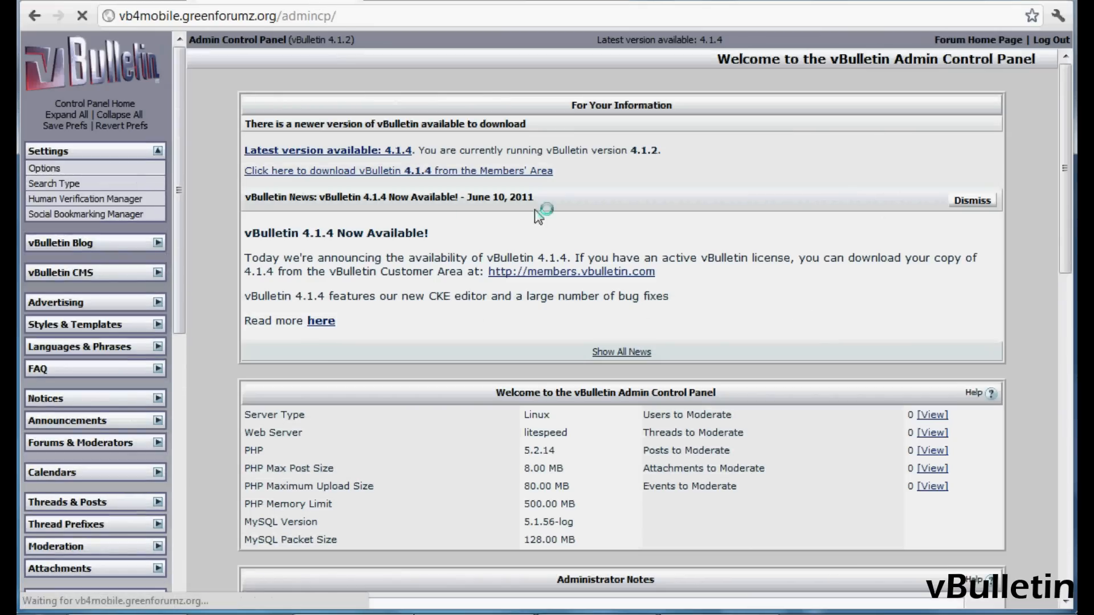
click(43, 168)
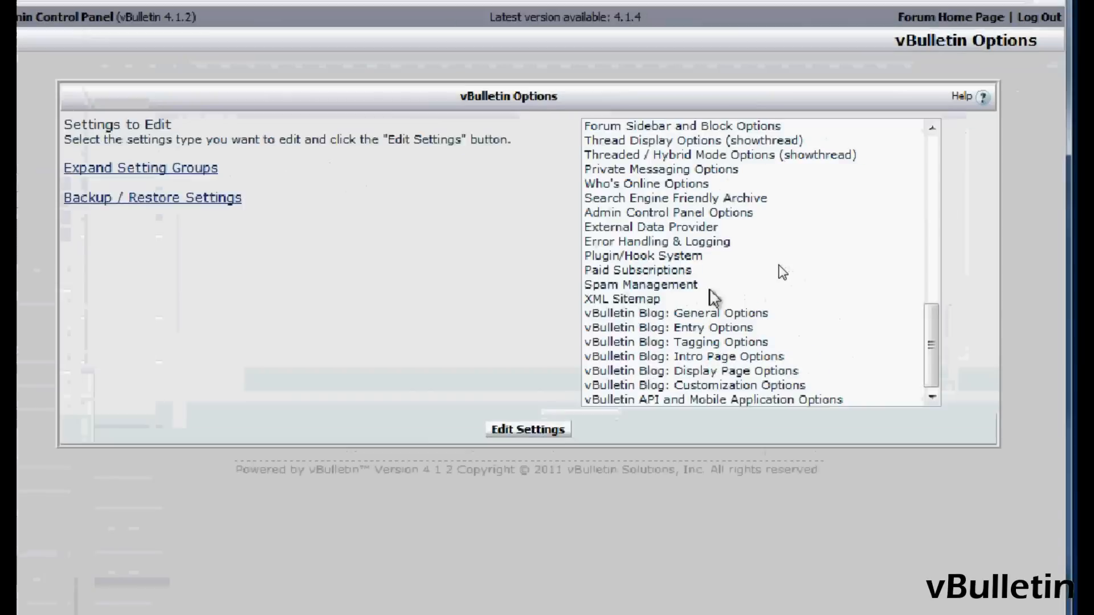
click(527, 429)
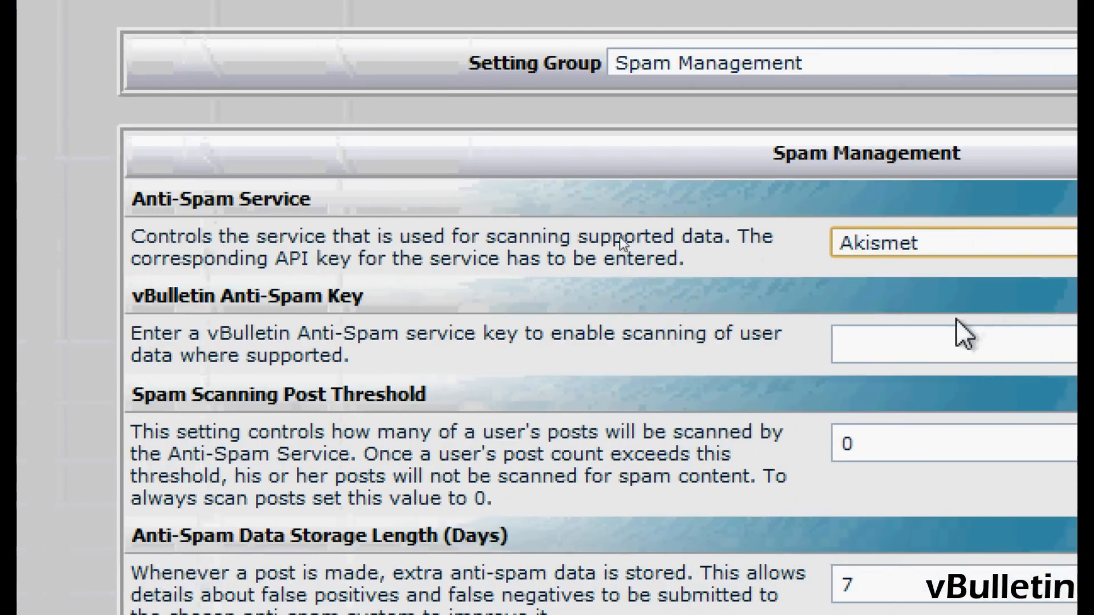
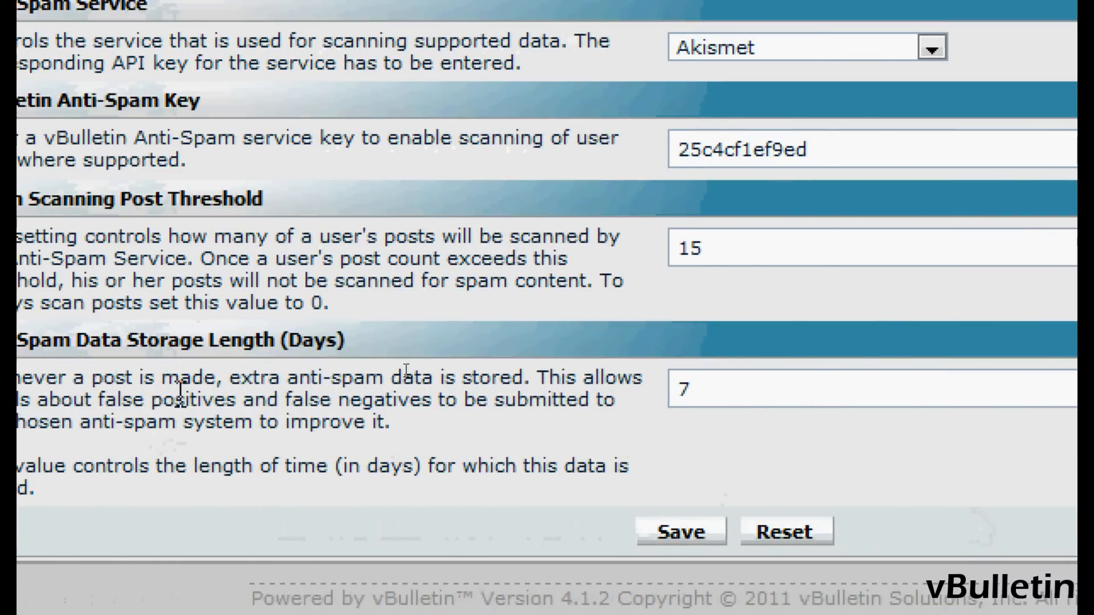
click(680, 532)
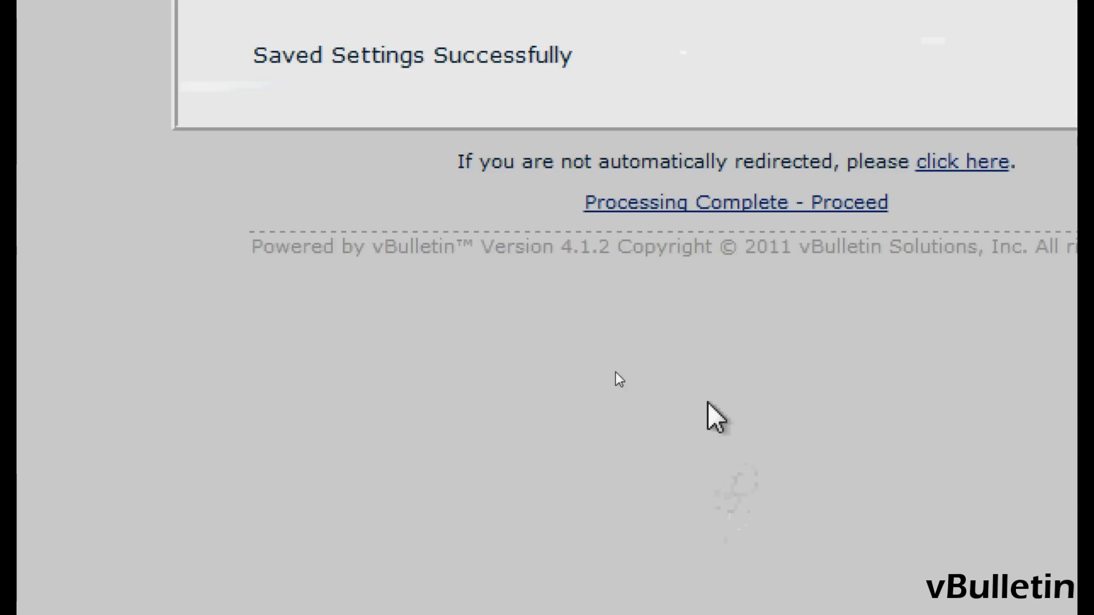
Post a test spam thread titled viagra-test-123 in Main Forum
click(737, 202)
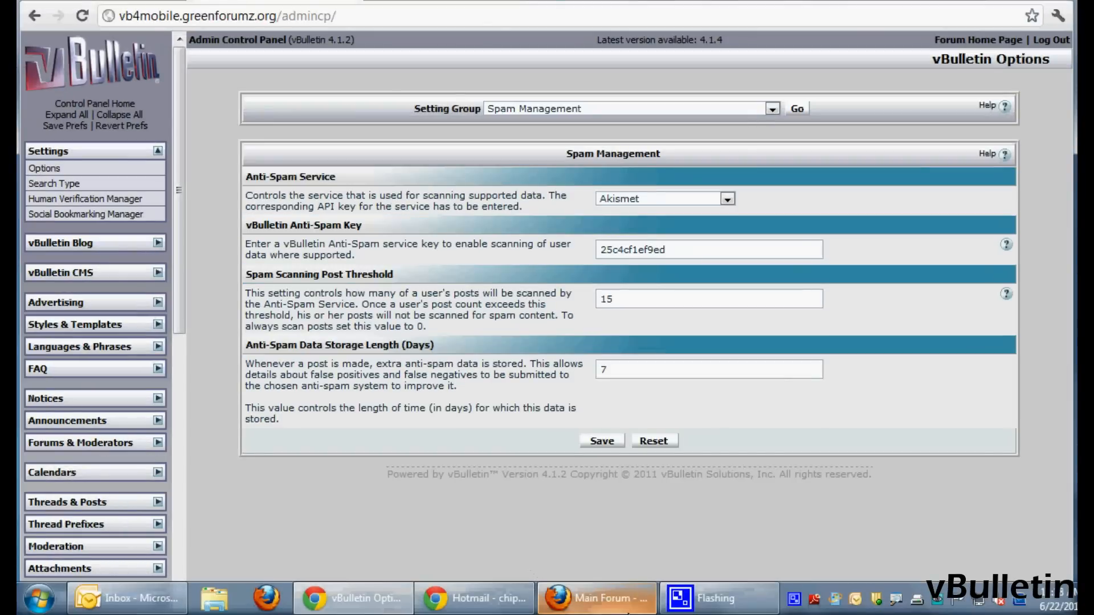
click(595, 598)
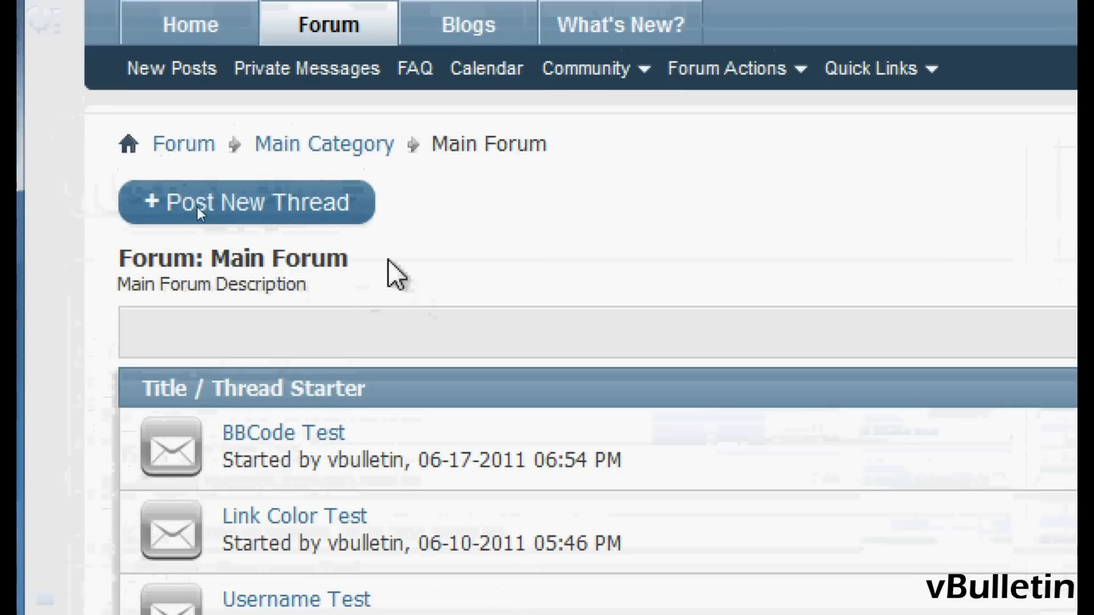
mouse_move(425, 258)
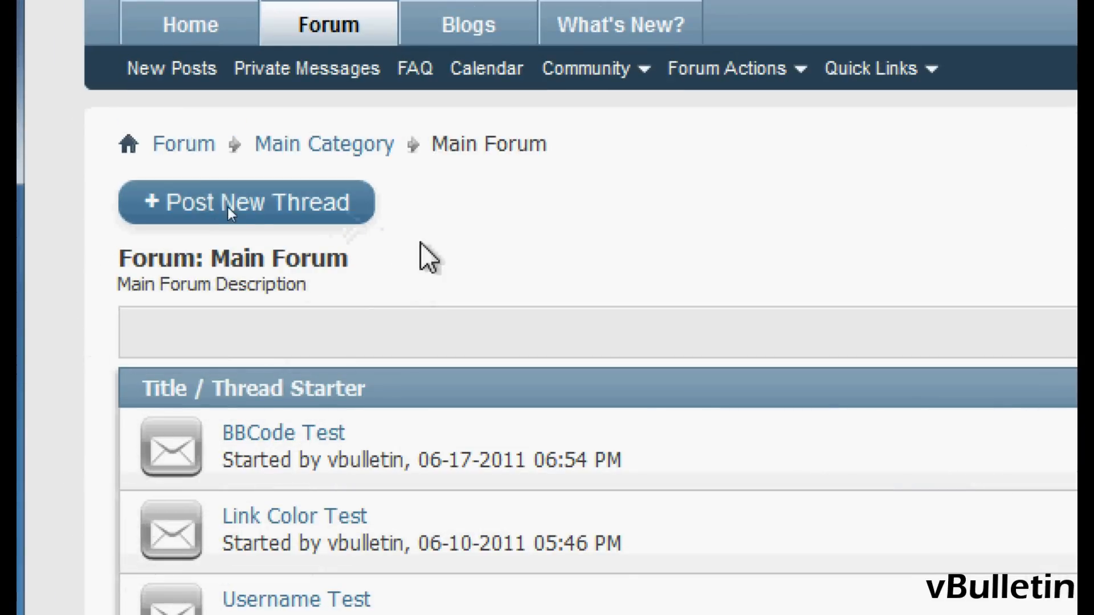
click(246, 203)
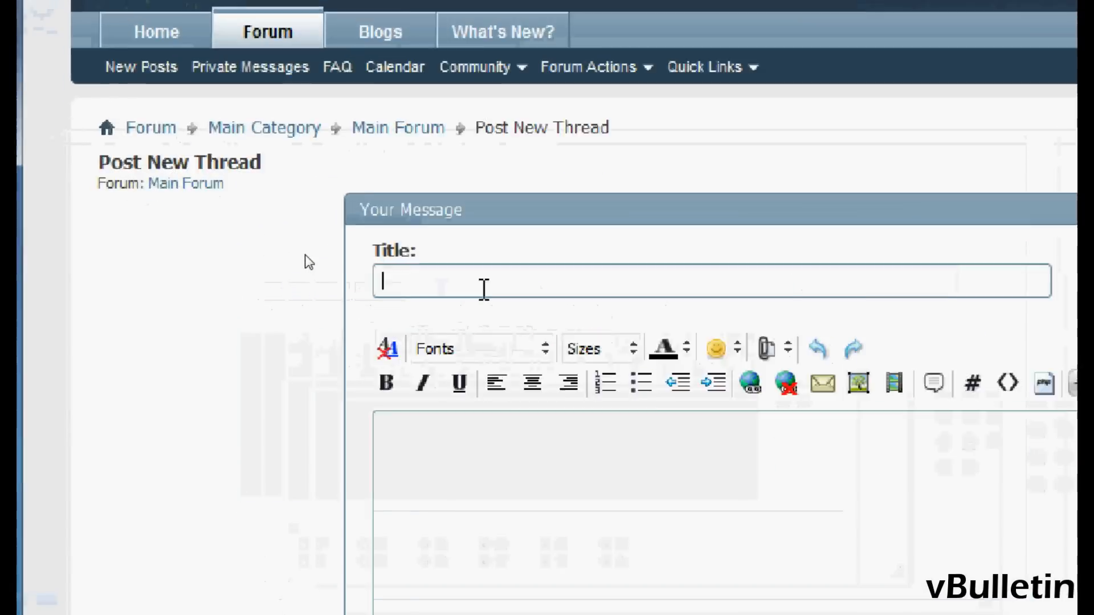
text(viagre)
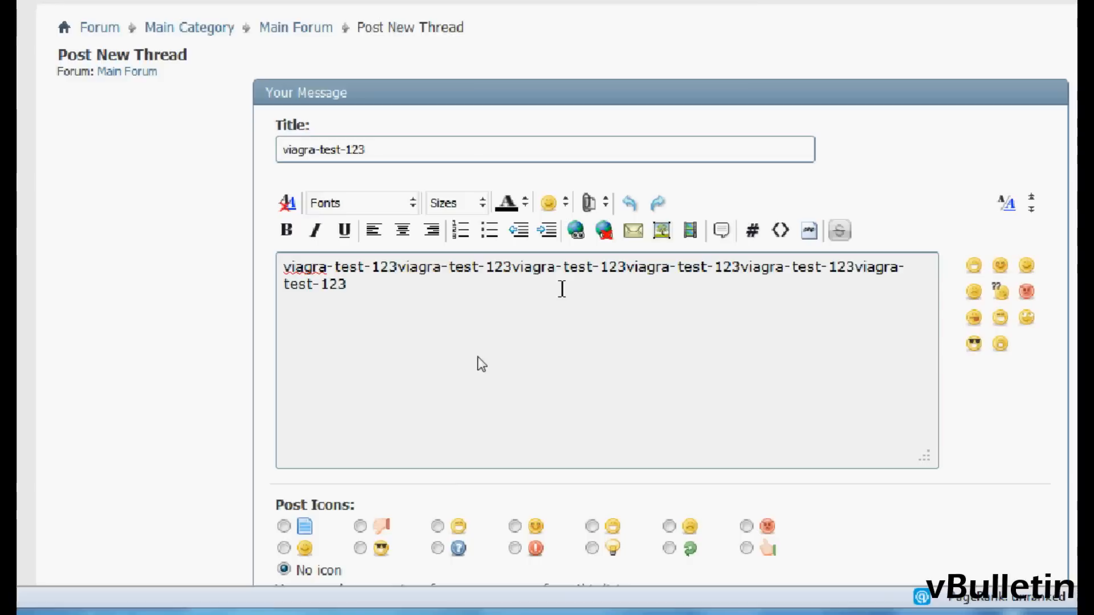
scroll(down, 3)
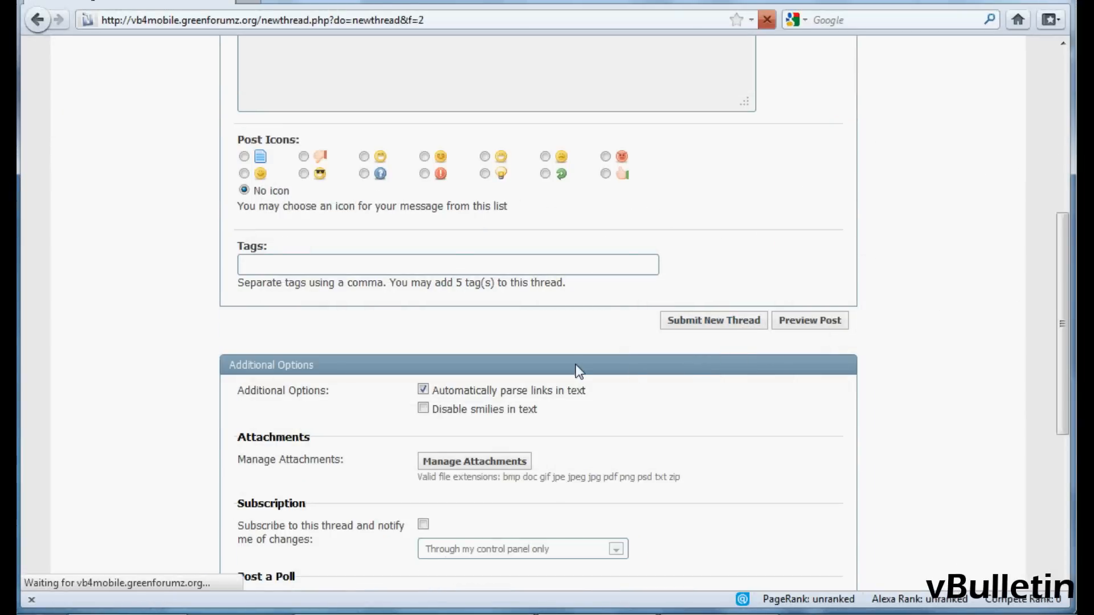
click(713, 320)
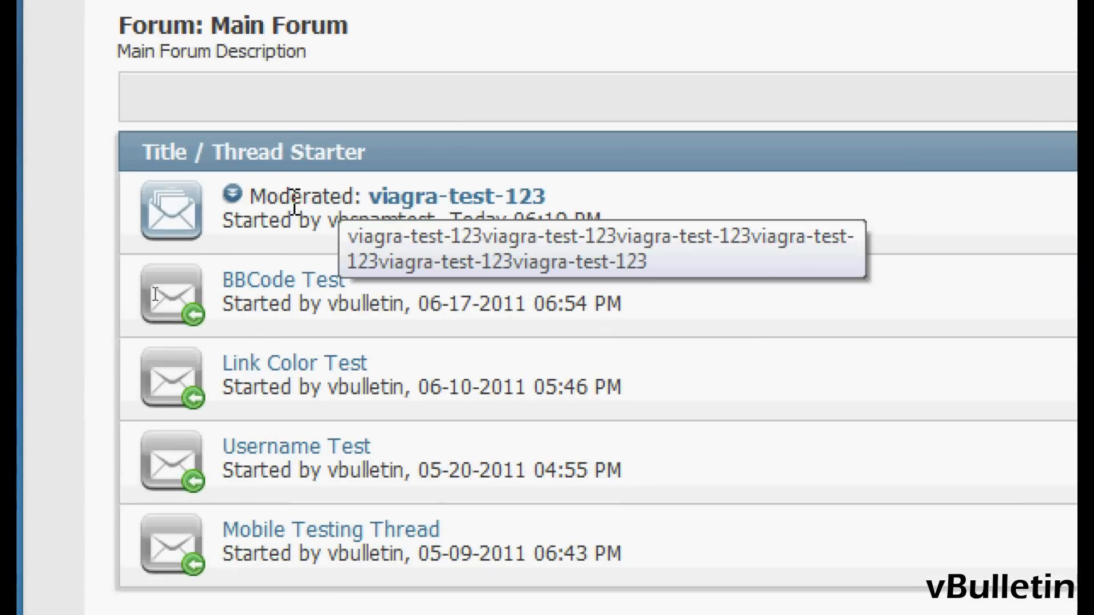
mouse_move(391, 209)
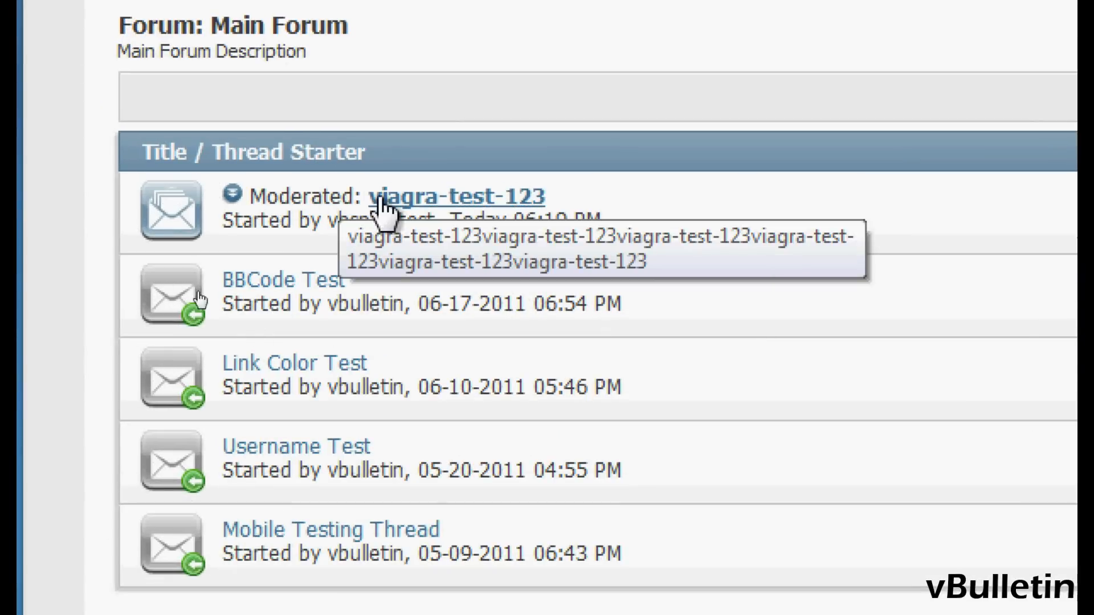
mouse_move(471, 212)
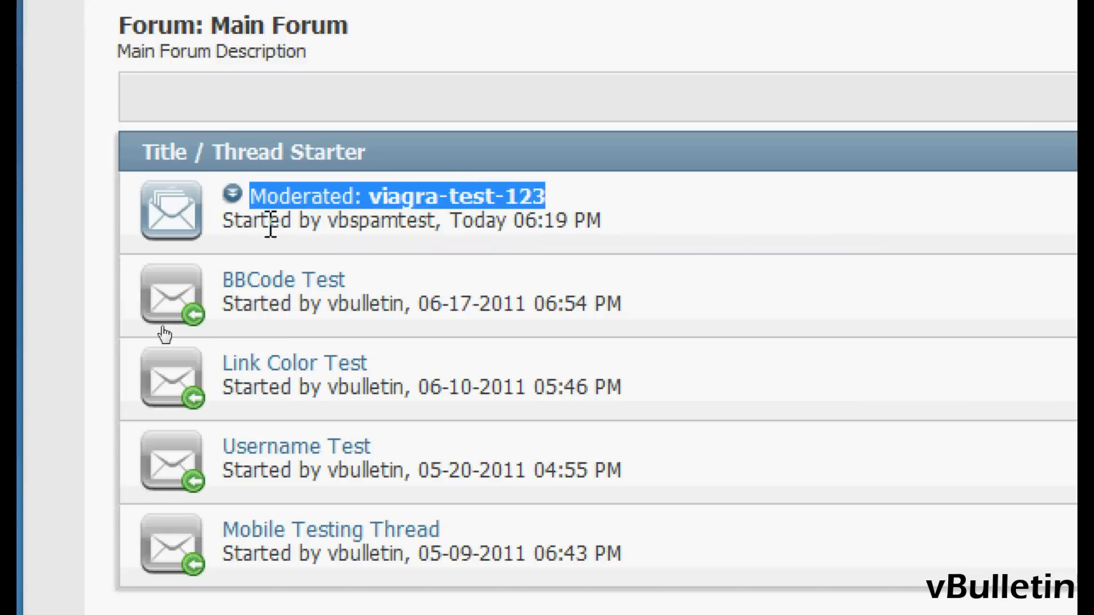
mouse_move(425, 270)
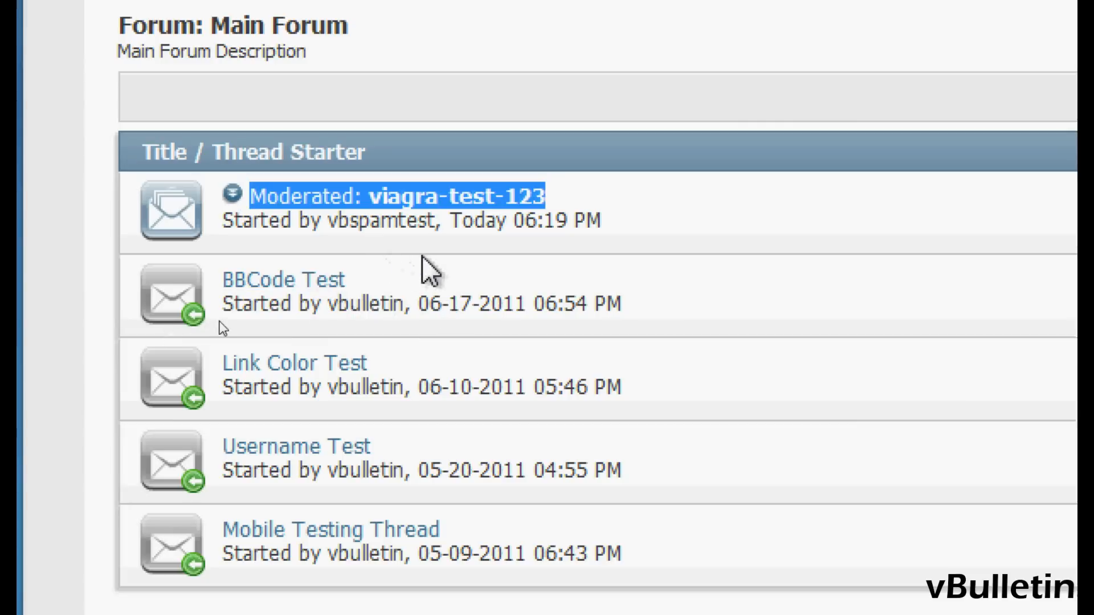